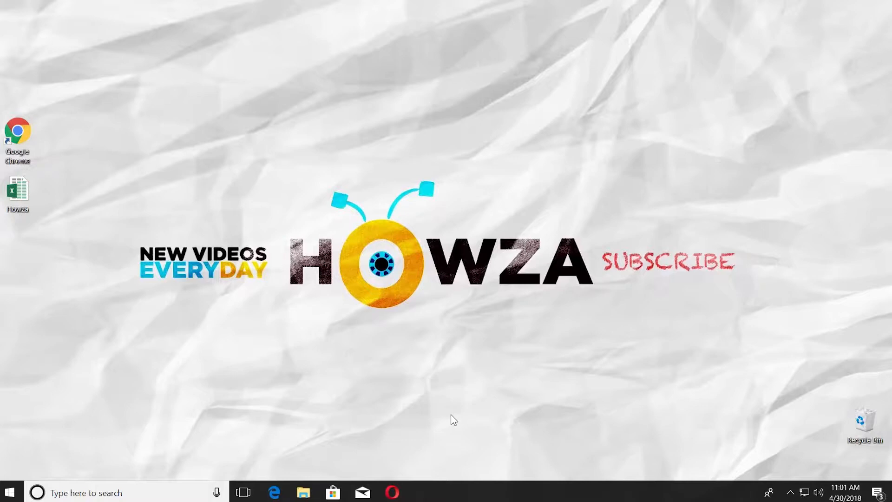
pyautogui.moveTo(343, 344)
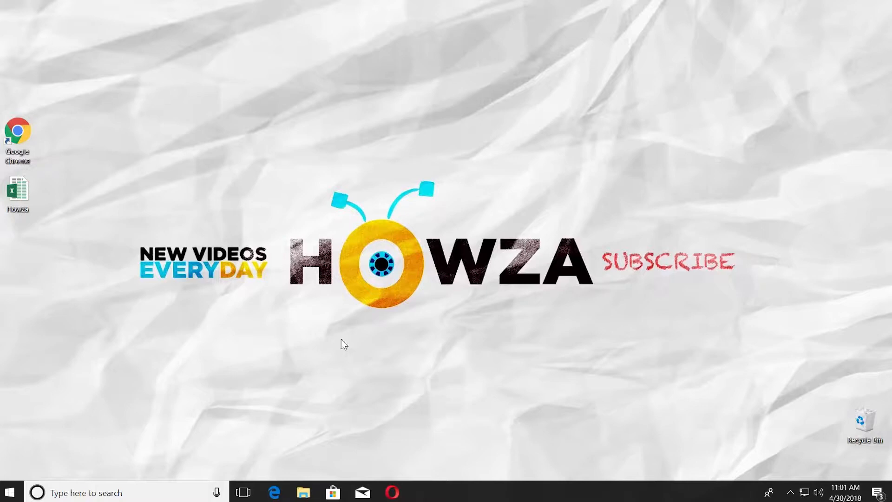
# - Open the Howza workbook from the desktop
pyautogui.doubleClick(18, 190)
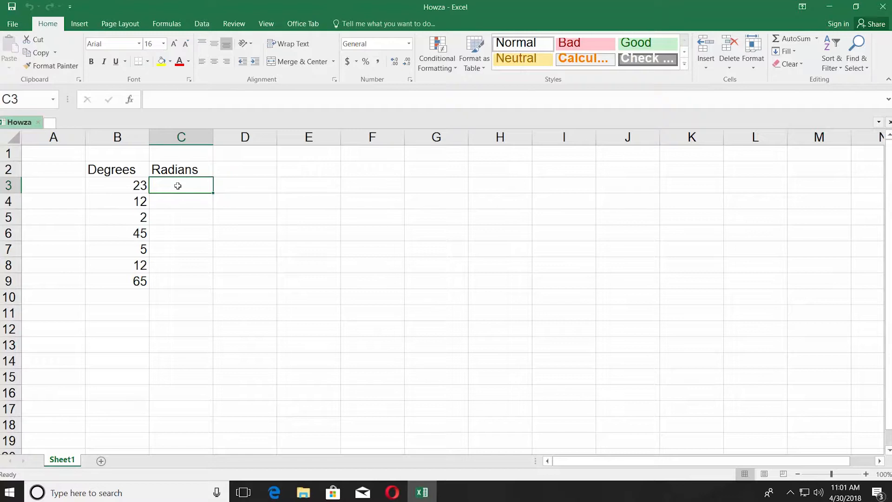
# - Enter =RADIANS(B3) in C3, converting 23 degrees to 0.401426 radians
pyautogui.doubleClick(181, 185)
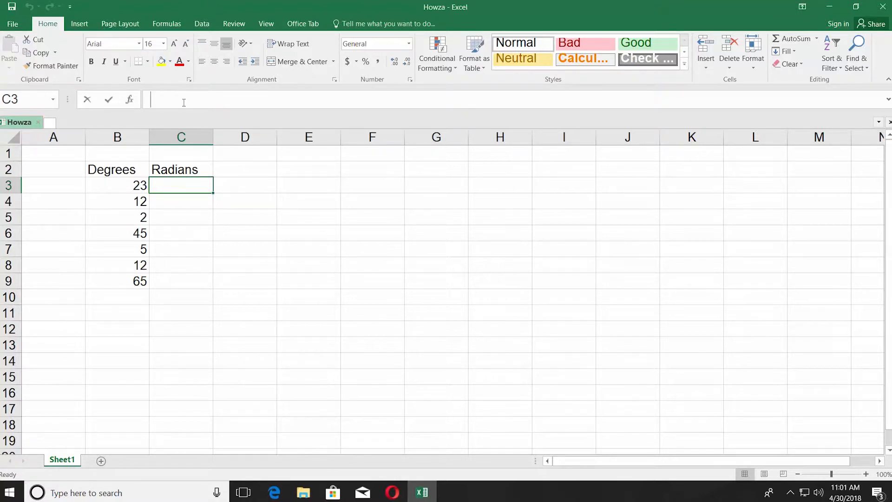
pyautogui.write('=radians(')
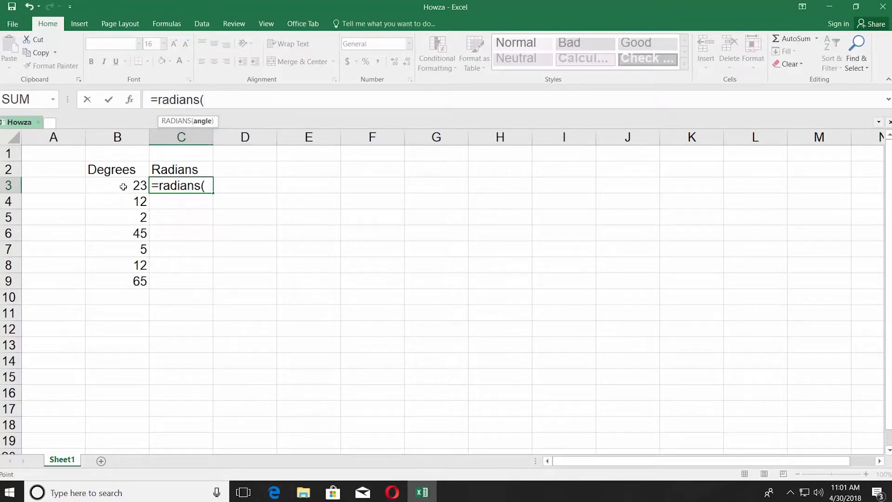
pyautogui.click(117, 185)
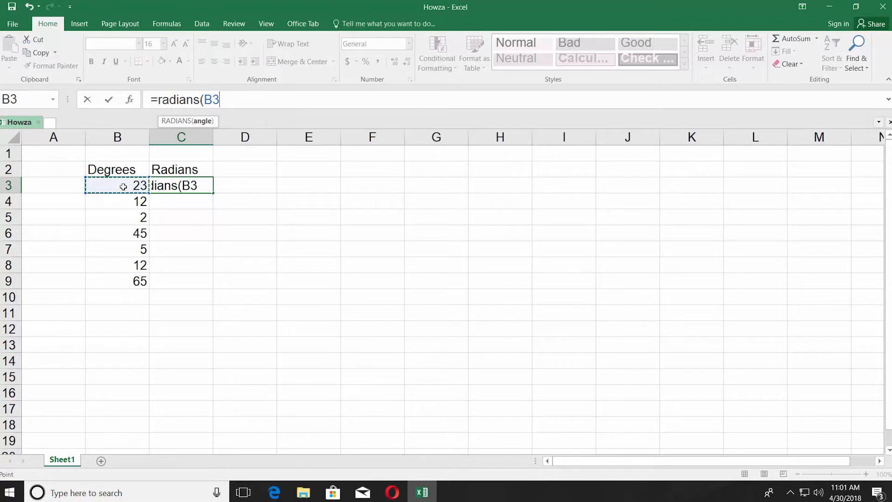
pyautogui.press('Enter')
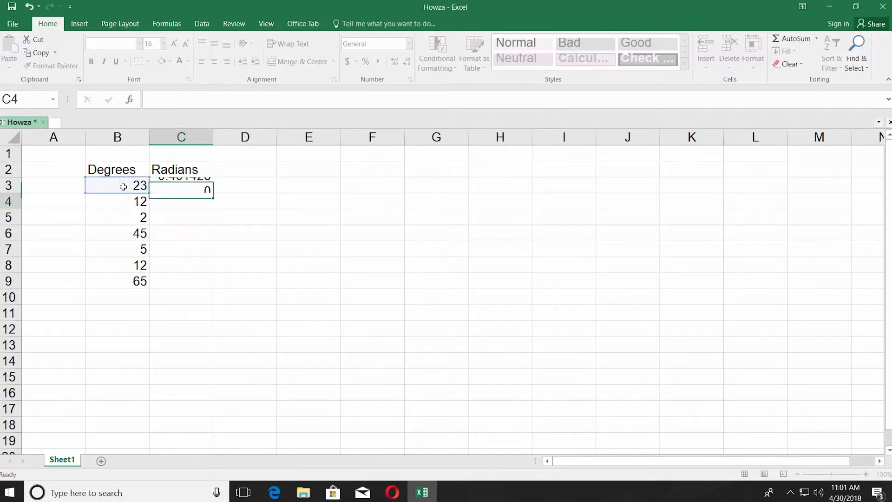
pyautogui.press('Enter')
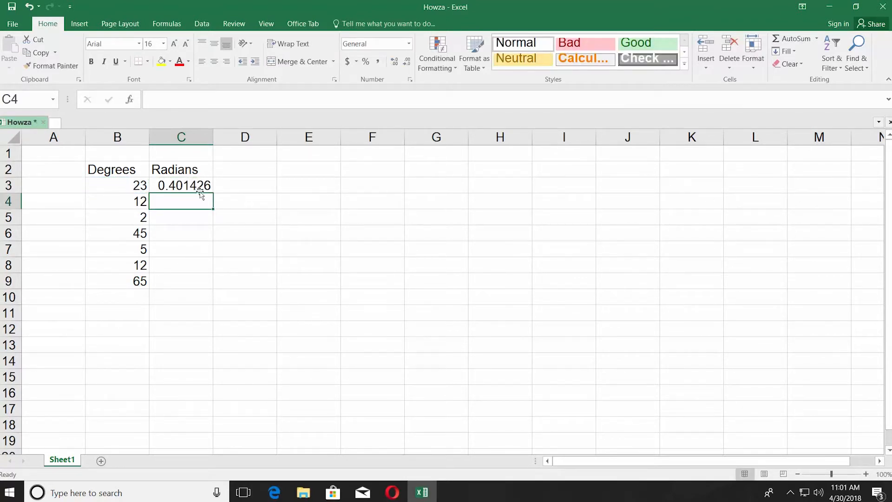
# - Fill the RADIANS formula from C3 down to the remaining degree rows
pyautogui.click(181, 185)
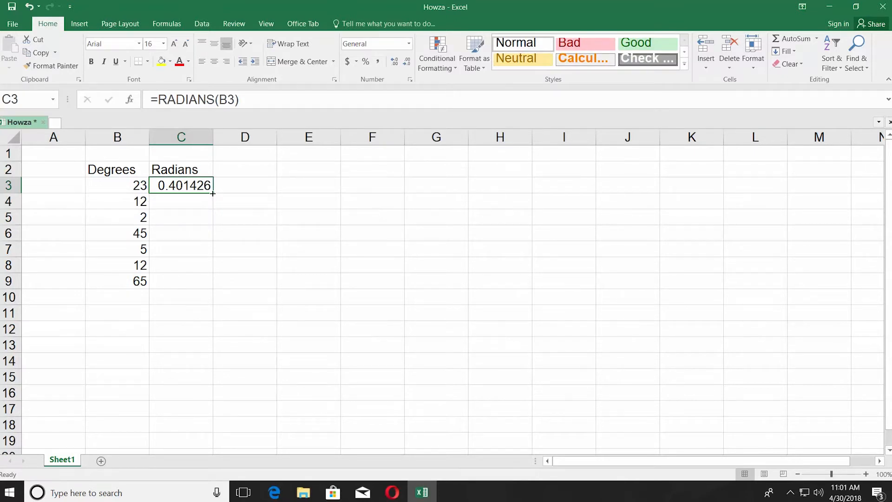
pyautogui.moveTo(213, 194); pyautogui.dragTo(201, 264)
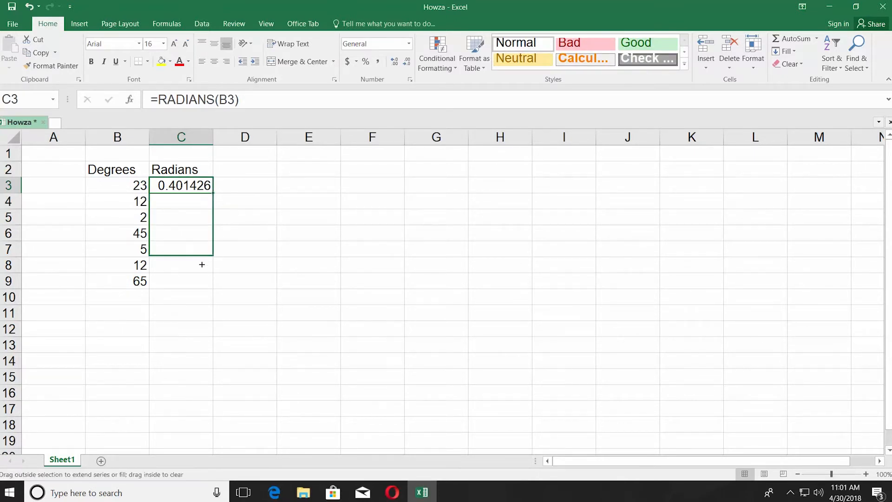